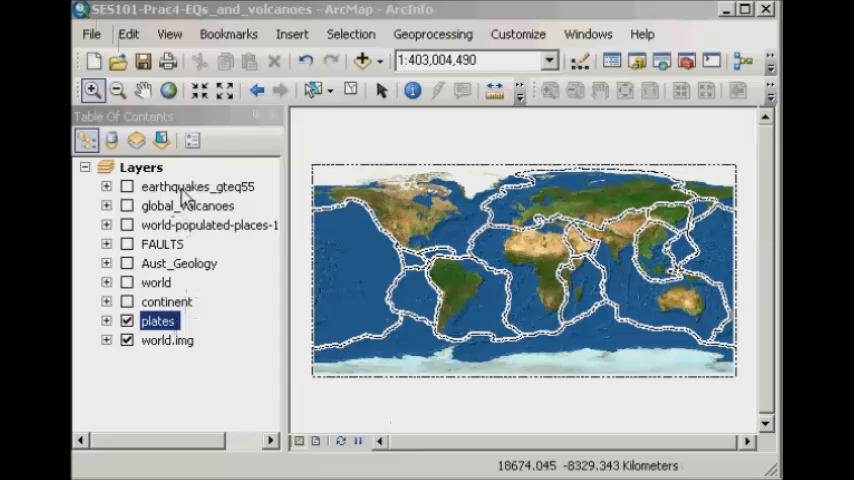
pyautogui.moveTo(232, 205)
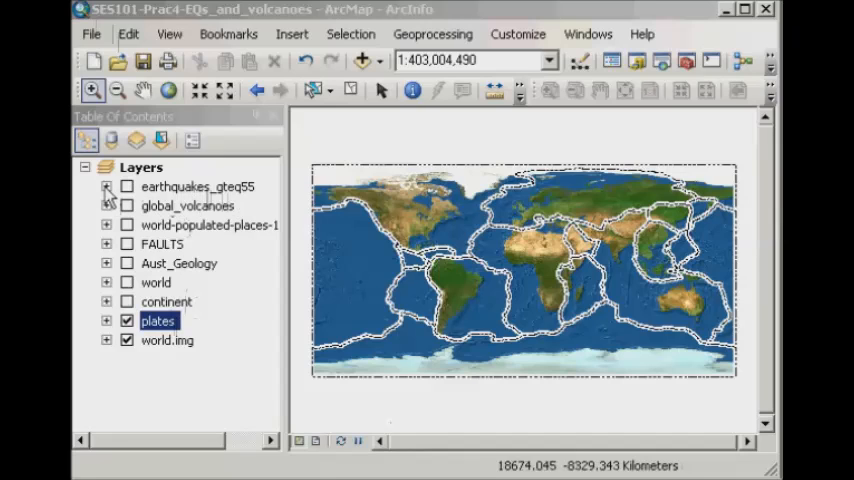
# - Expand earthquakes_gteq55, show its magnitude-coloured points, then hide and collapse it again
pyautogui.click(106, 187)
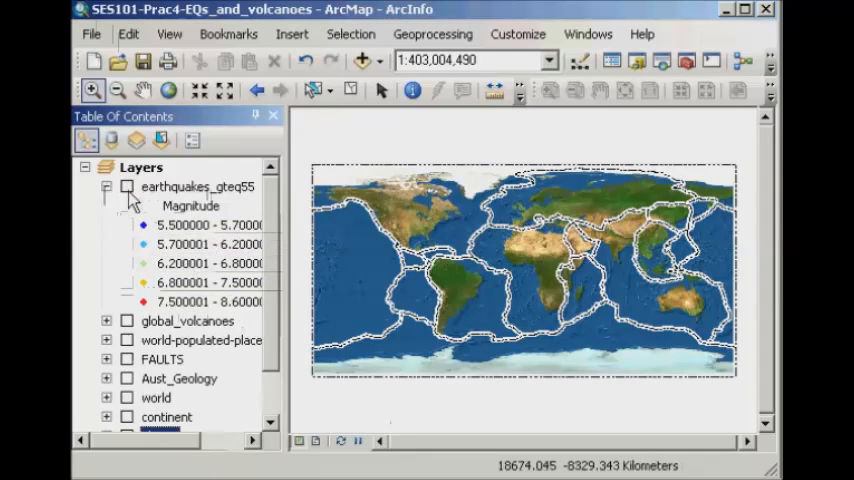
pyautogui.click(127, 187)
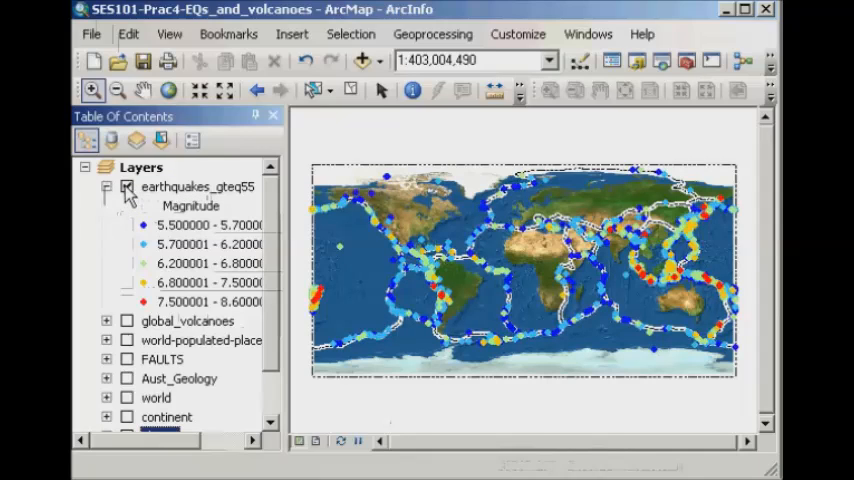
pyautogui.click(126, 187)
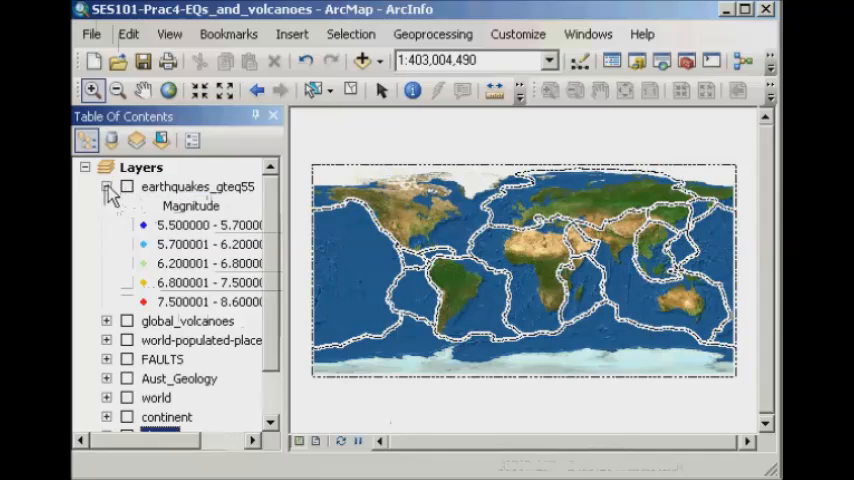
pyautogui.click(106, 186)
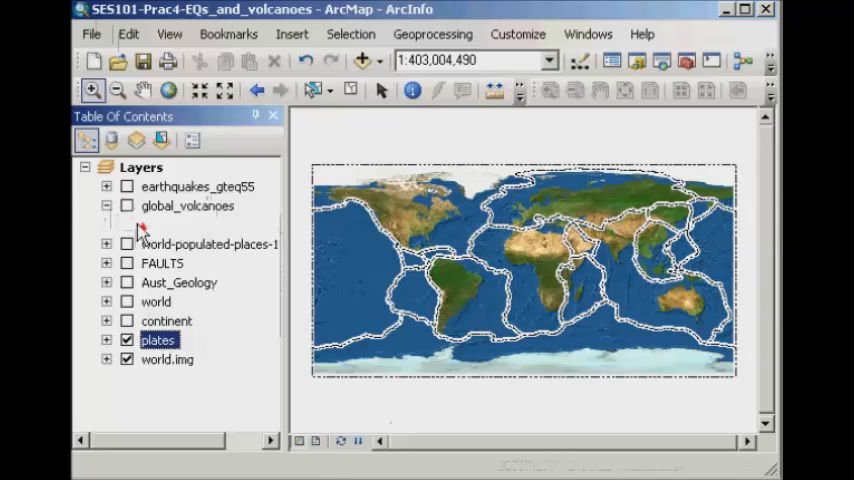
pyautogui.click(126, 206)
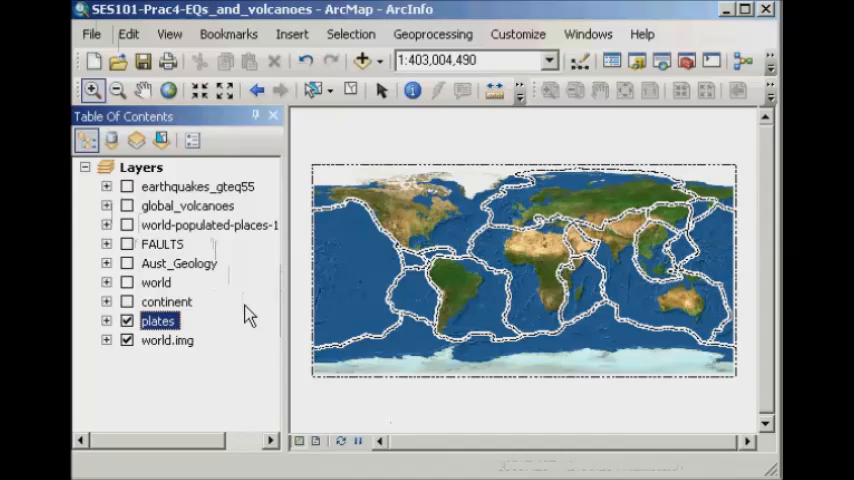
pyautogui.moveTo(257, 318)
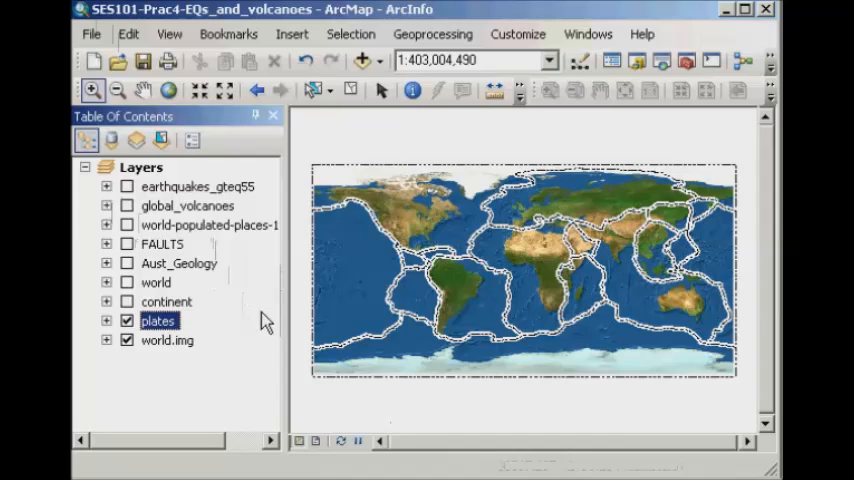
pyautogui.moveTo(657, 372)
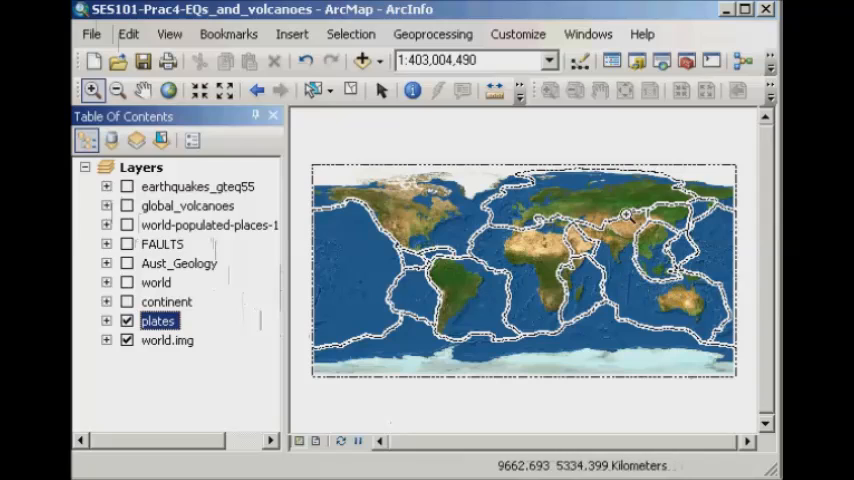
pyautogui.moveTo(623, 288)
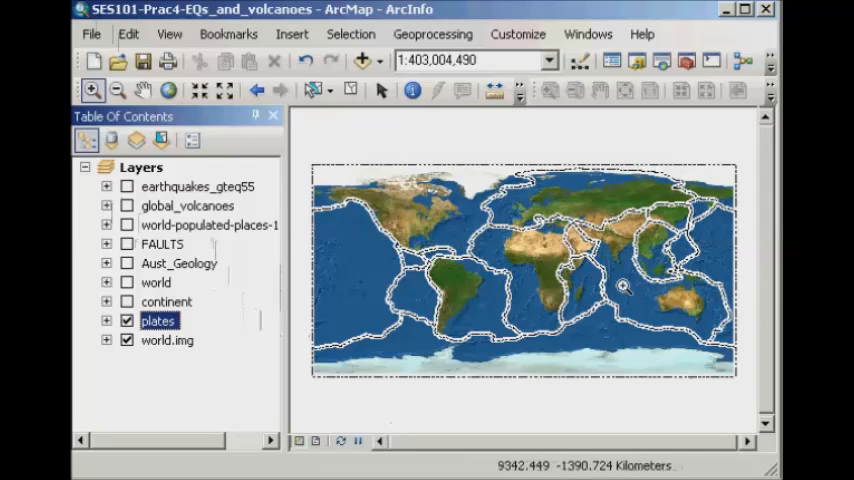
pyautogui.moveTo(670, 305)
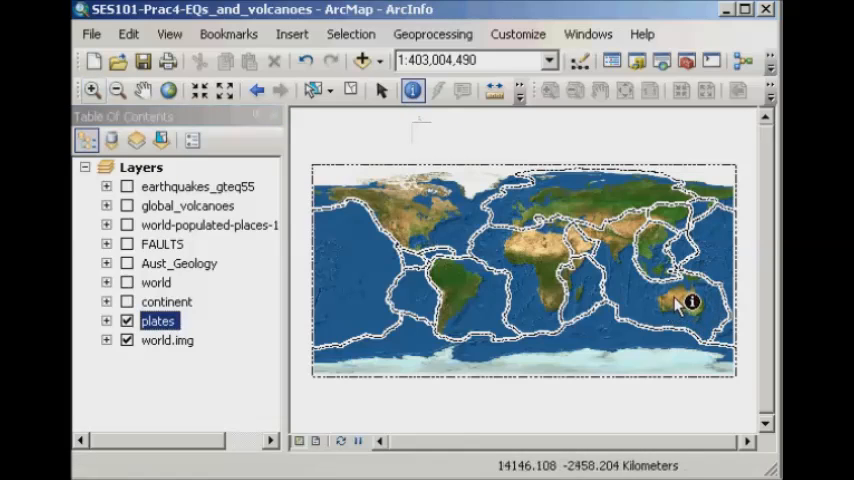
# - Identify the plate under South America: South American Plate, FID 14, polygon
pyautogui.click(460, 295)
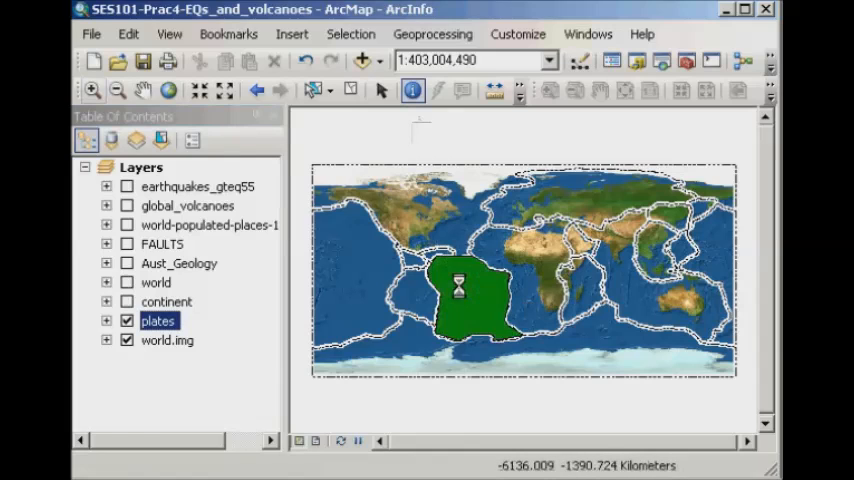
pyautogui.click(460, 290)
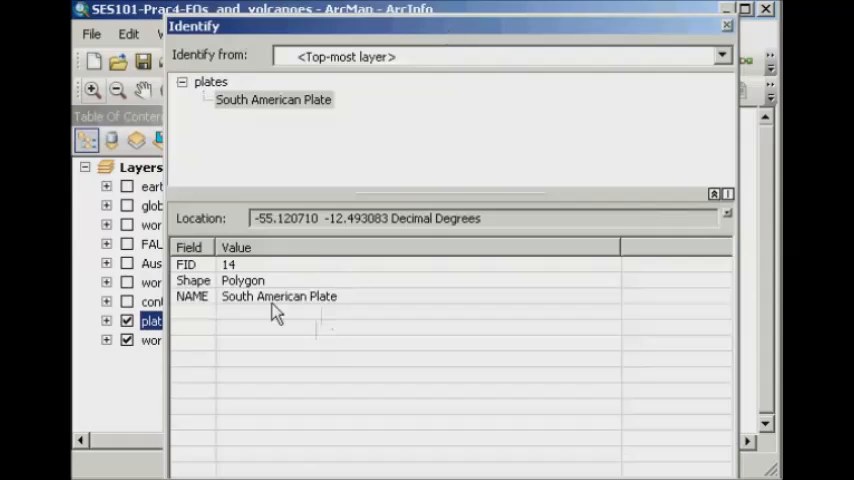
pyautogui.moveTo(338, 325)
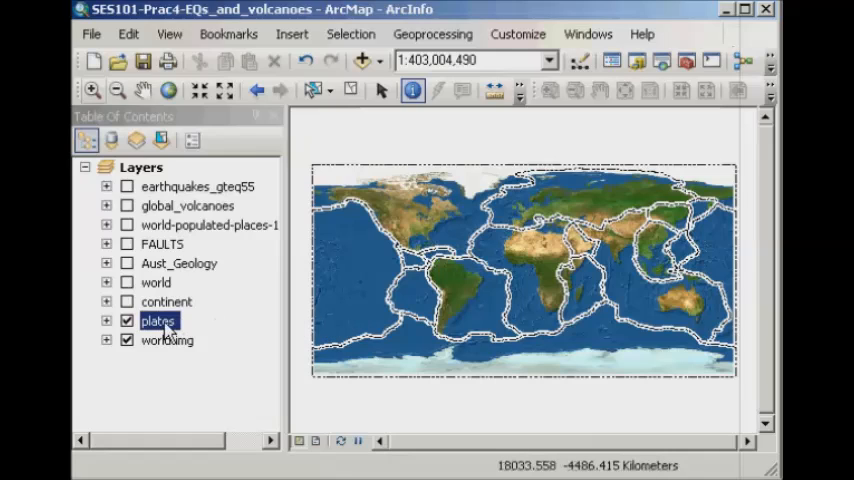
# - Turn on plates layer labels using the NAME field in Layer Properties
pyautogui.rightClick(157, 320)
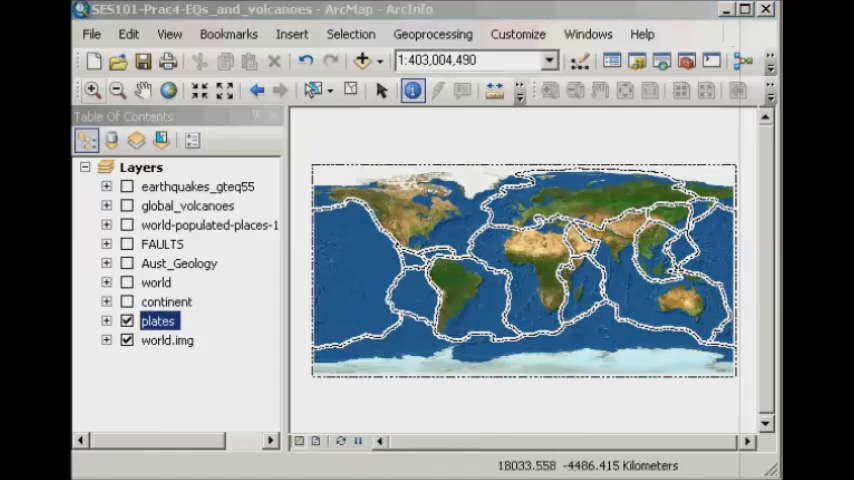
pyautogui.doubleClick(158, 320)
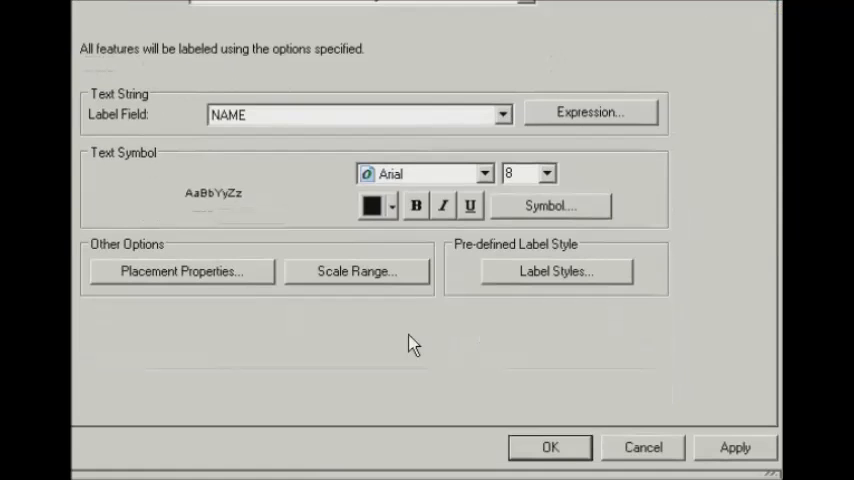
pyautogui.click(549, 447)
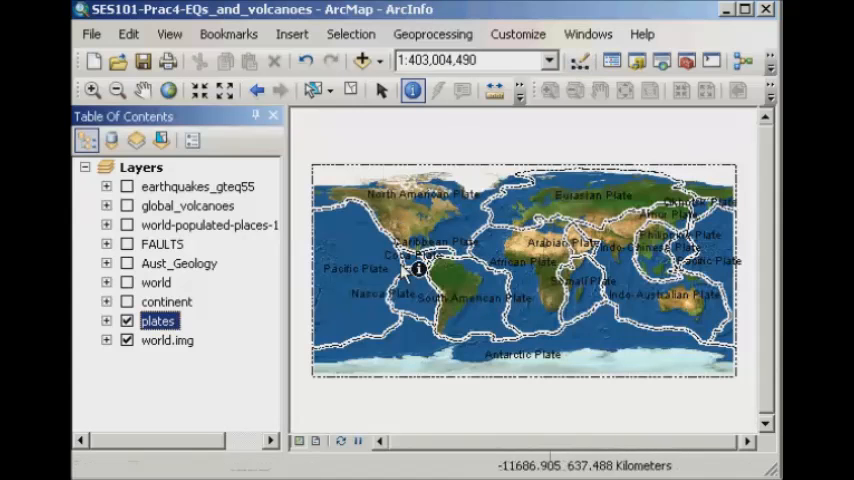
pyautogui.moveTo(542, 424)
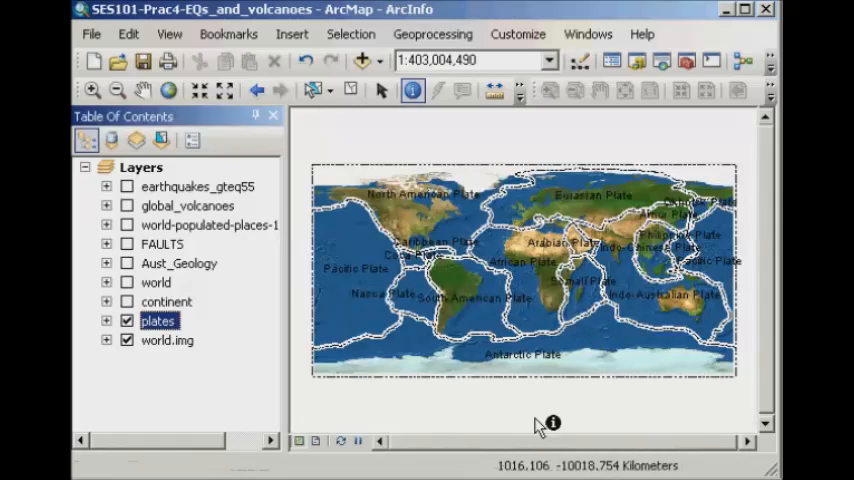
pyautogui.moveTo(235, 312)
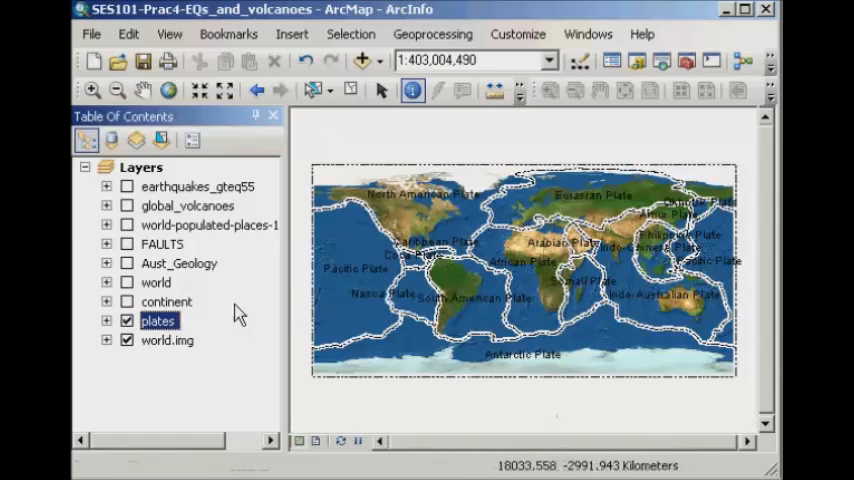
# - Turn the plate name labels off from the plates layer context menu
pyautogui.rightClick(158, 320)
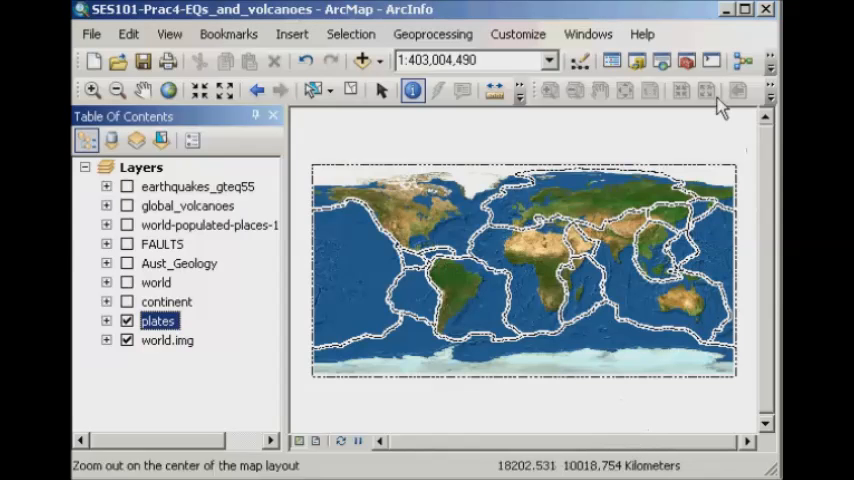
pyautogui.moveTo(705, 40)
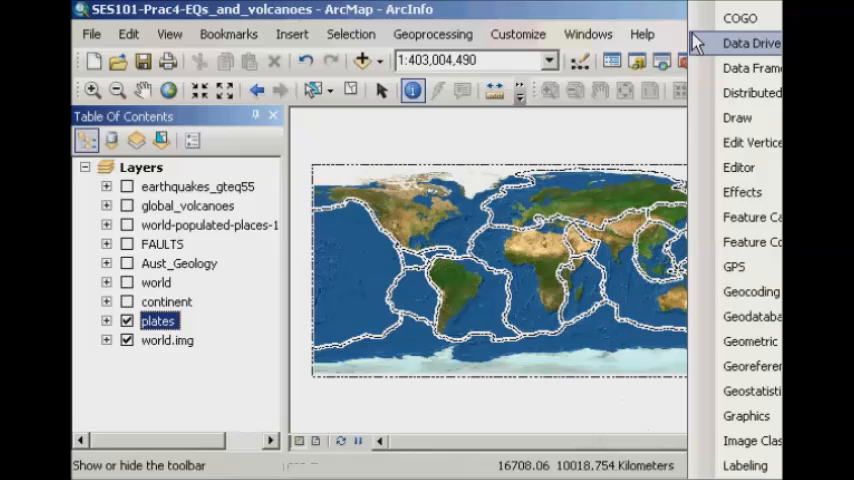
pyautogui.moveTo(738, 117)
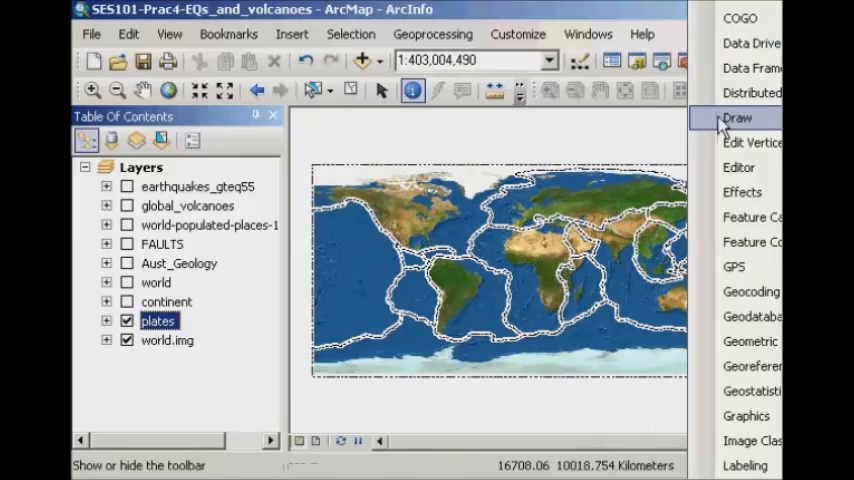
# - Show the Drawing toolbar with its text font and size settings
pyautogui.click(737, 117)
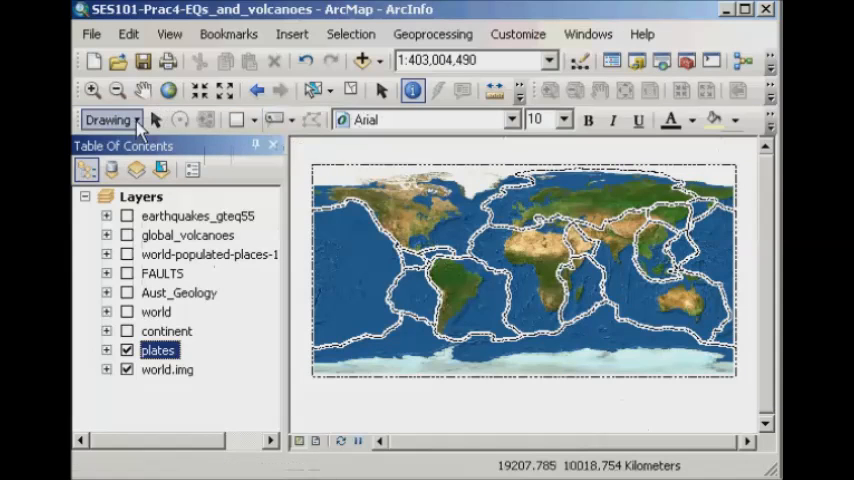
pyautogui.moveTo(278, 119)
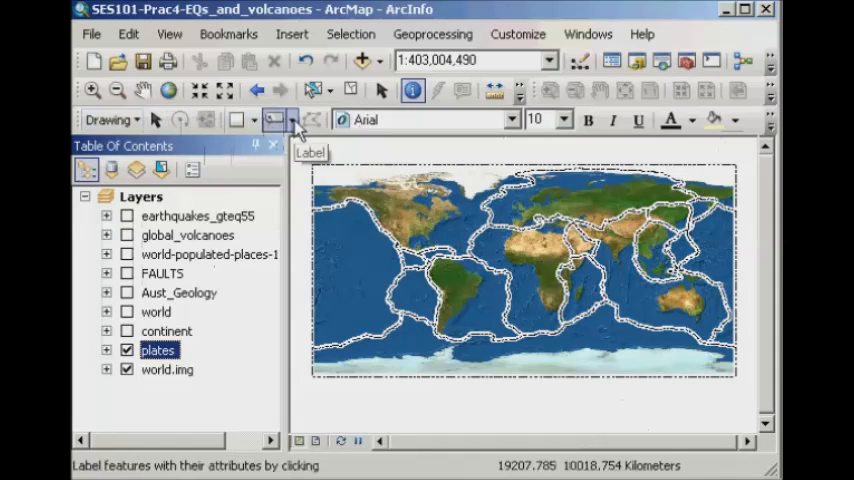
# - Drop down the text tool list showing New Text, Label and Callout options
pyautogui.click(292, 120)
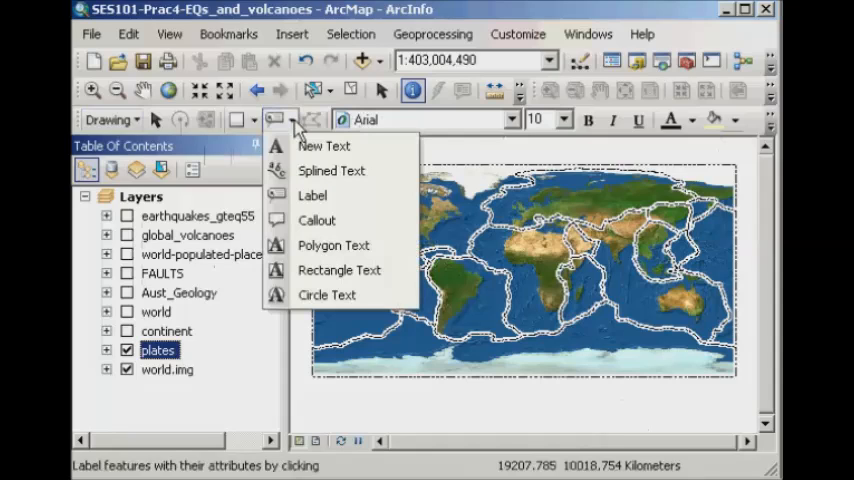
pyautogui.moveTo(325, 146)
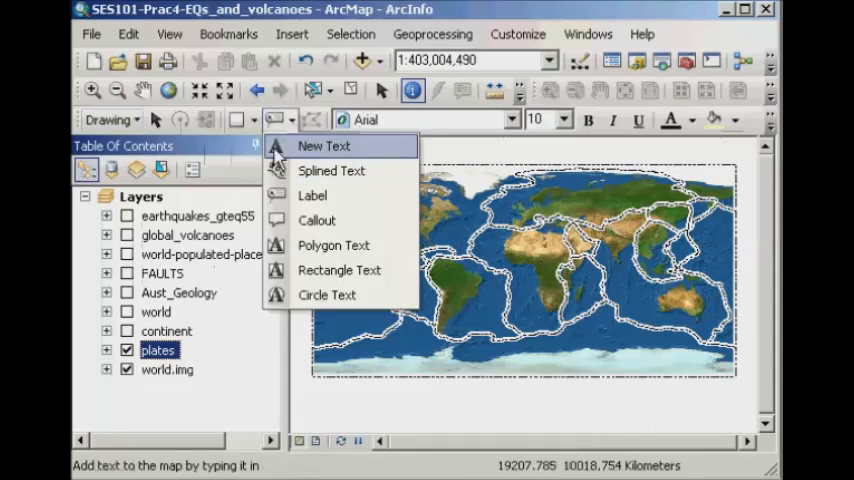
pyautogui.moveTo(295, 130)
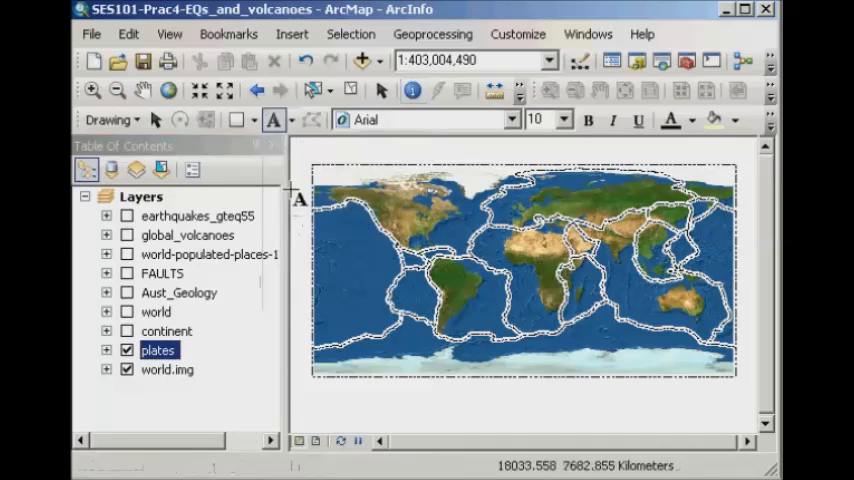
pyautogui.click(292, 120)
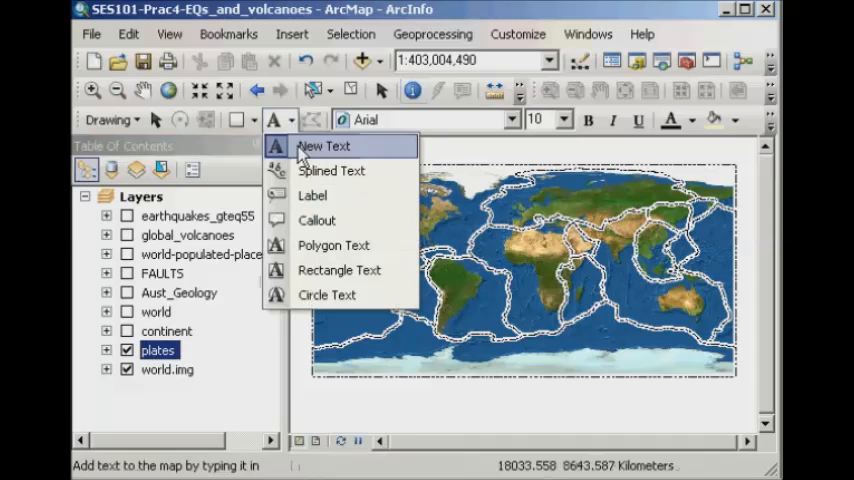
pyautogui.moveTo(312, 195)
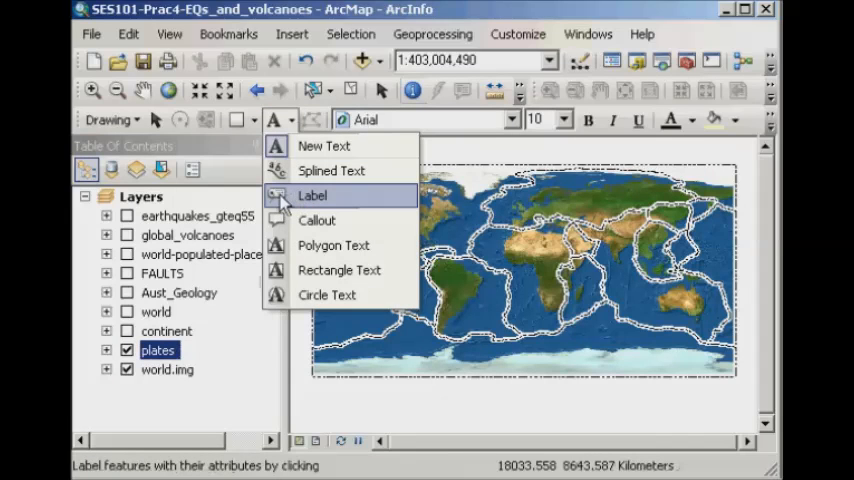
# - Place Label tool name labels on Pacific, Nazca, North American, Eurasian and Antarctic plates
pyautogui.click(312, 195)
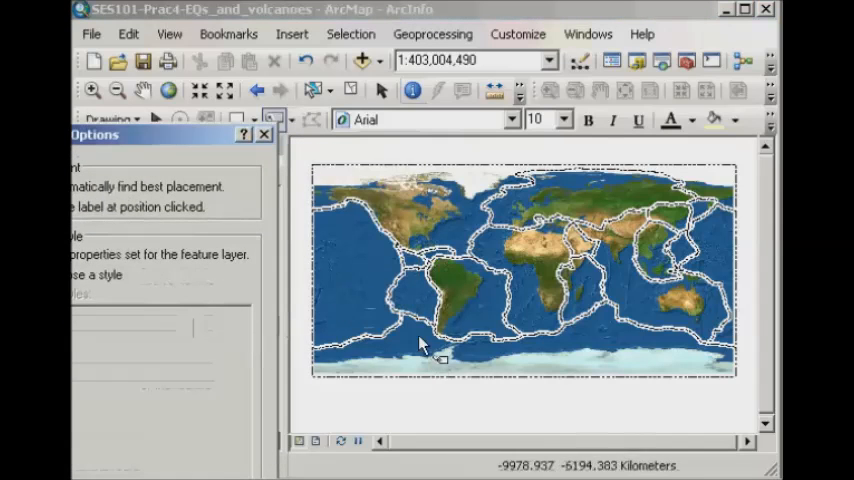
pyautogui.moveTo(375, 250)
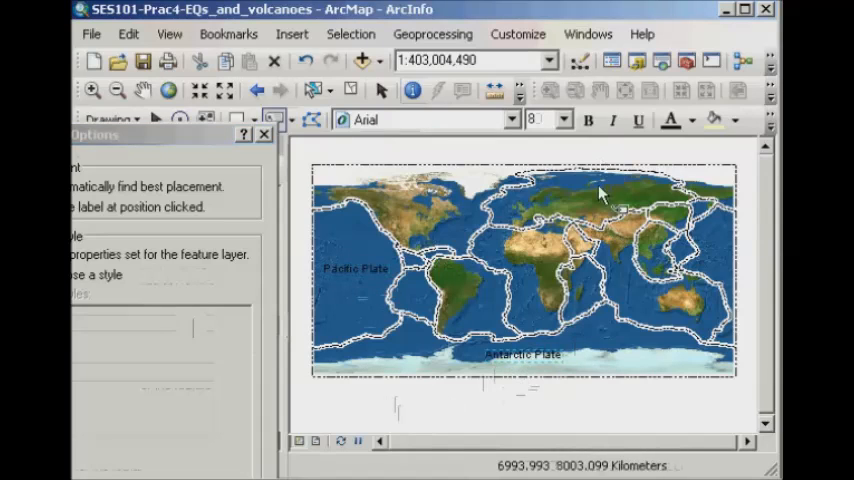
pyautogui.click(600, 195)
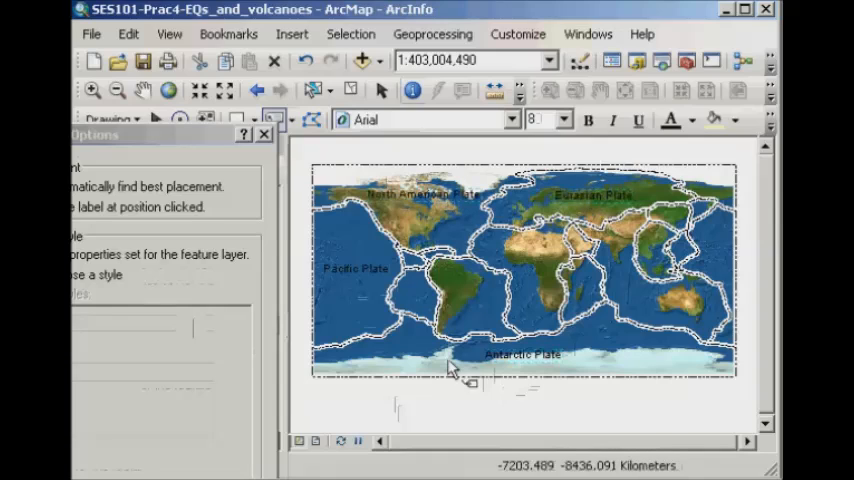
pyautogui.moveTo(472, 440)
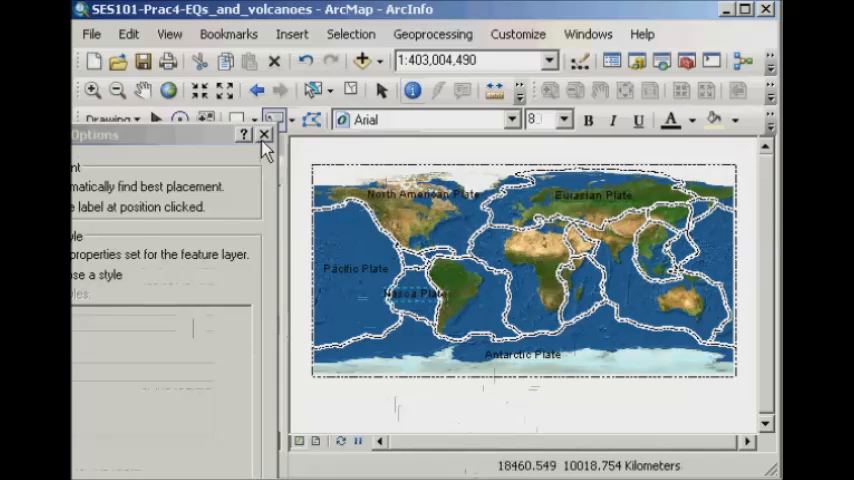
pyautogui.click(264, 135)
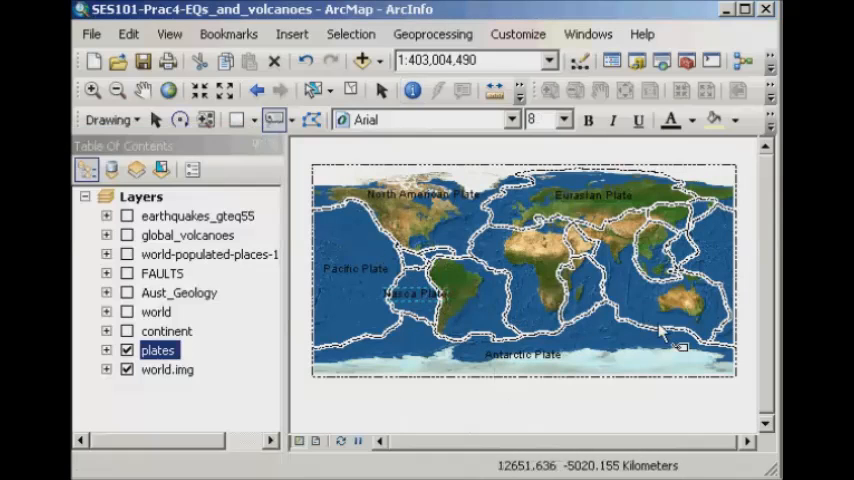
pyautogui.moveTo(640, 315)
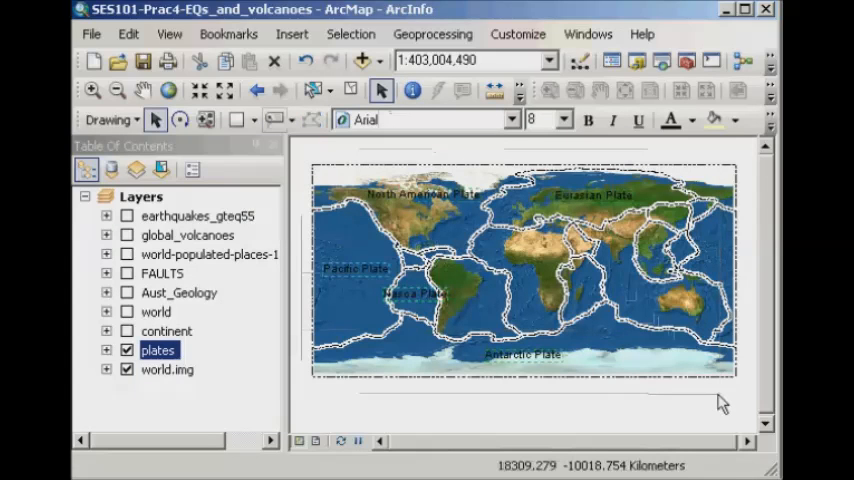
pyautogui.moveTo(483, 349)
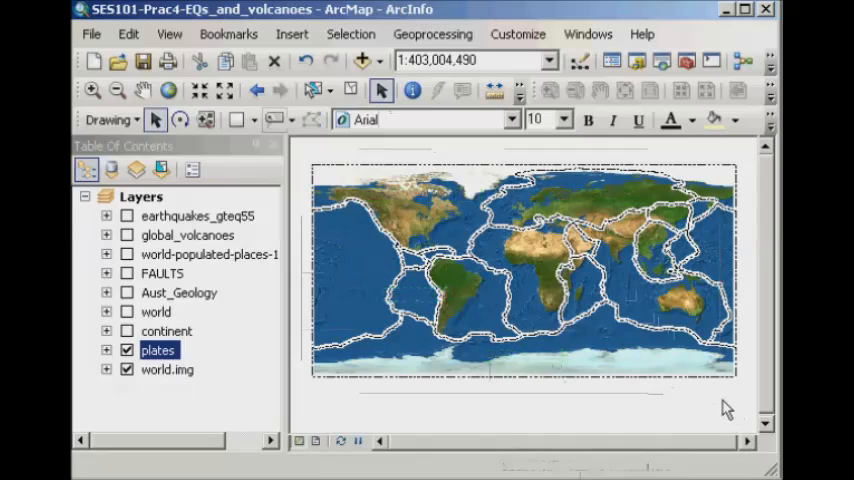
pyautogui.moveTo(665, 400)
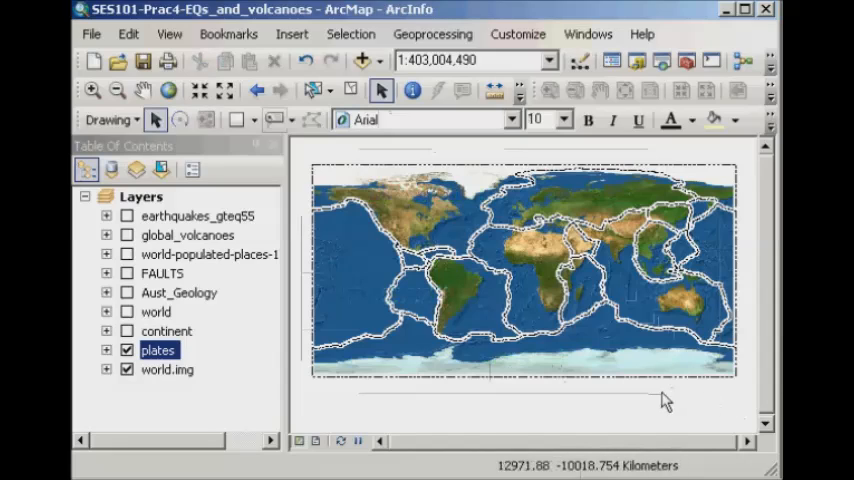